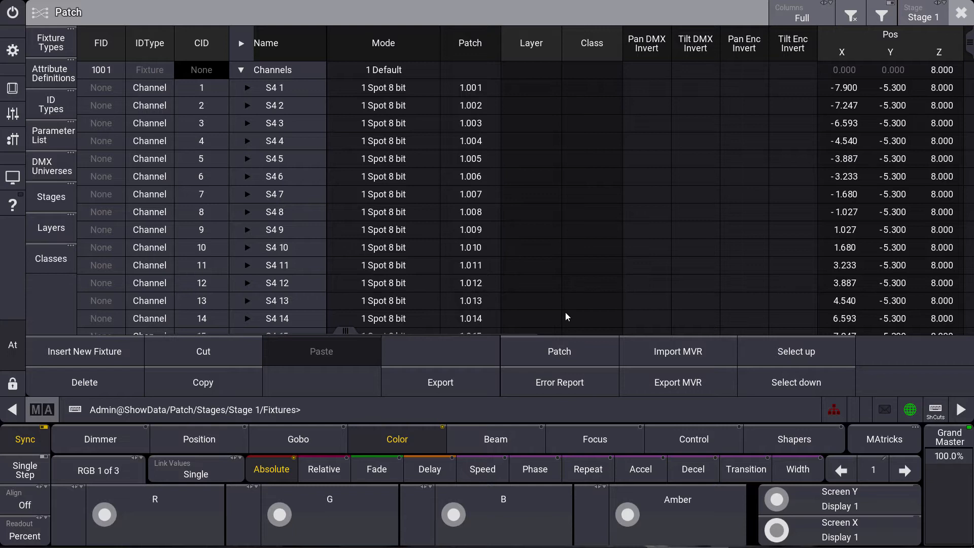
{"action": "mouse_move", "coordinate": [967, 43]}
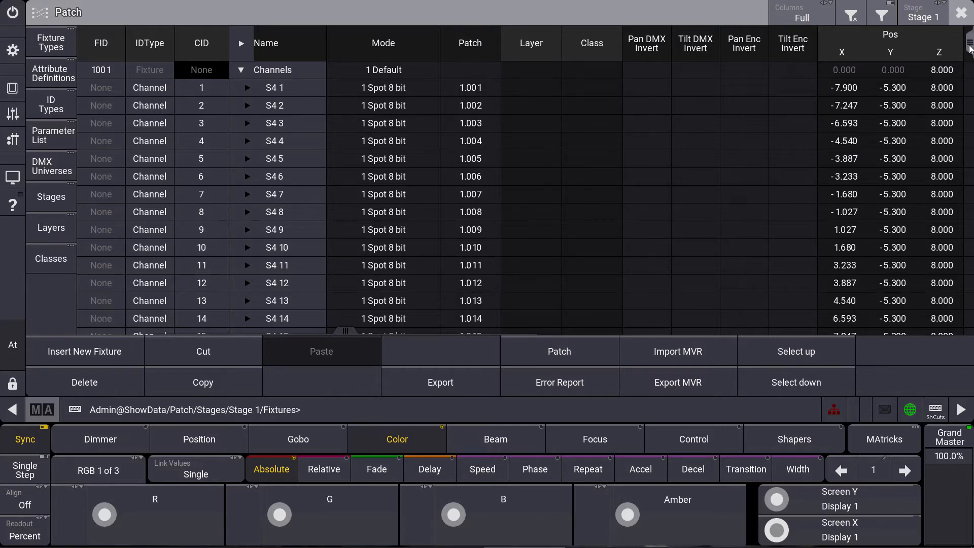
Scroll the Patch sheet to reveal the column filter row above the fixture list
{"action": "scroll", "scroll_direction": "down", "scroll_amount": 3}
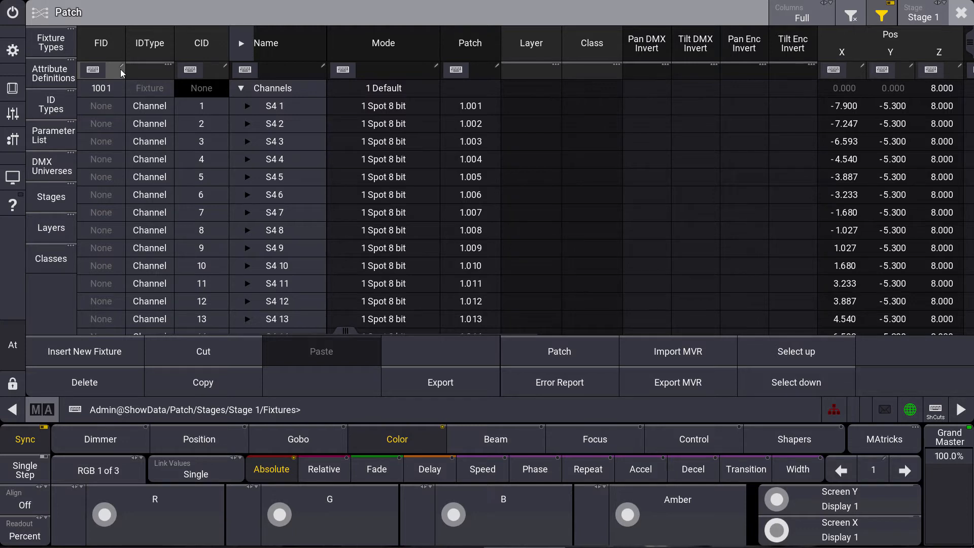
{"action": "mouse_move", "coordinate": [110, 72]}
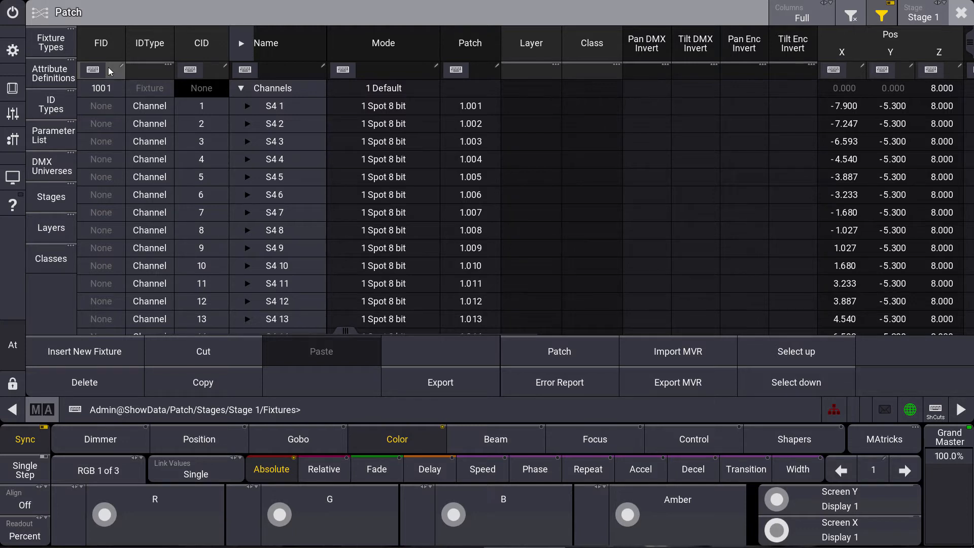
{"action": "mouse_move", "coordinate": [111, 70]}
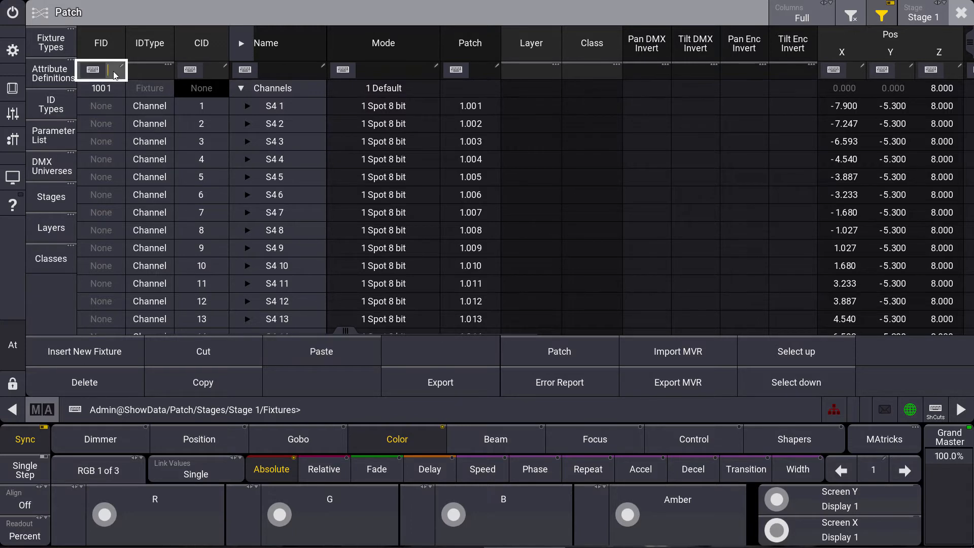
{"action": "type", "text": "40"}
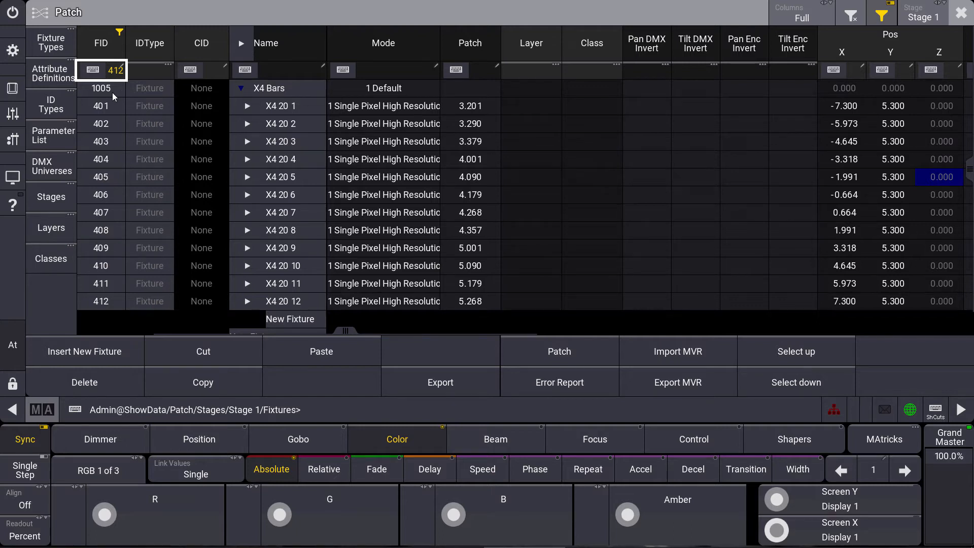
{"action": "mouse_move", "coordinate": [787, 56]}
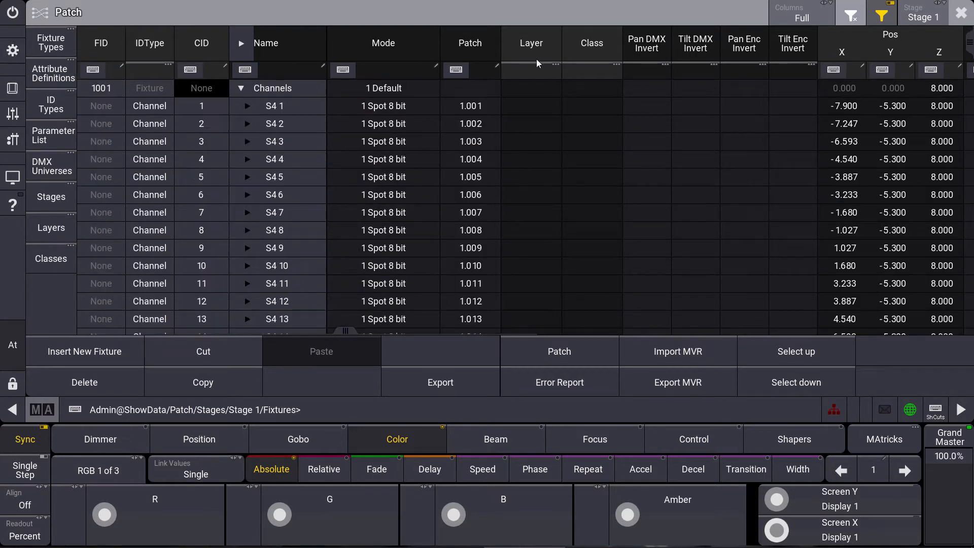
{"action": "mouse_move", "coordinate": [358, 157]}
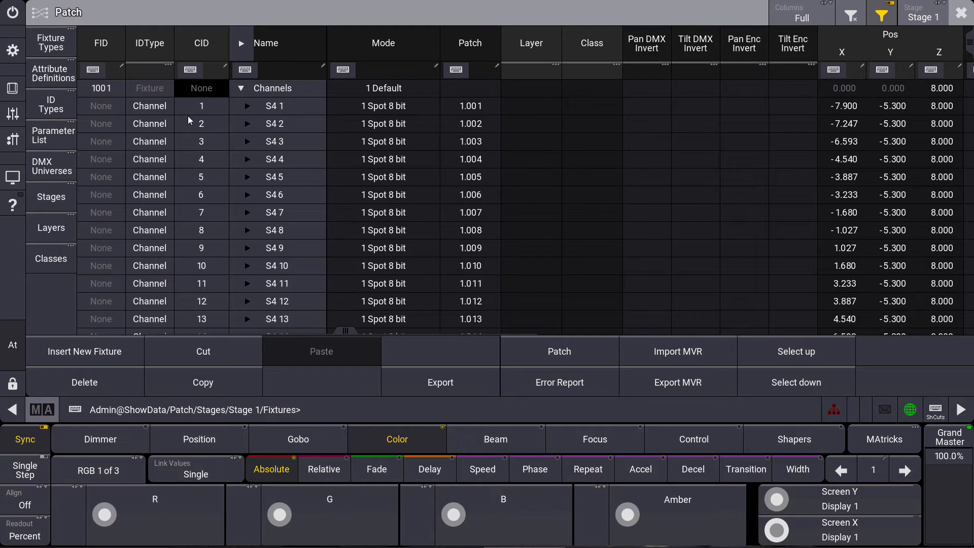
{"action": "mouse_move", "coordinate": [168, 93]}
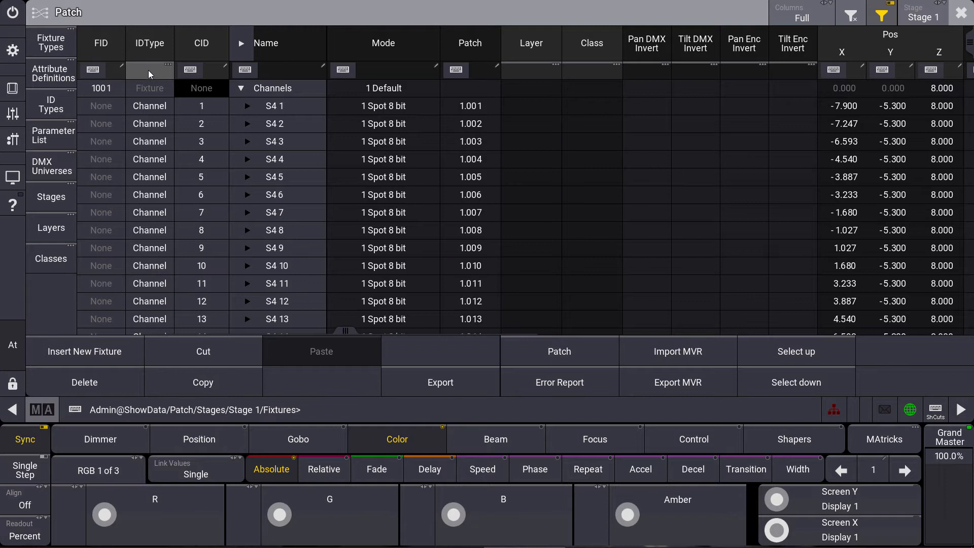
{"action": "left_click", "coordinate": [149, 70]}
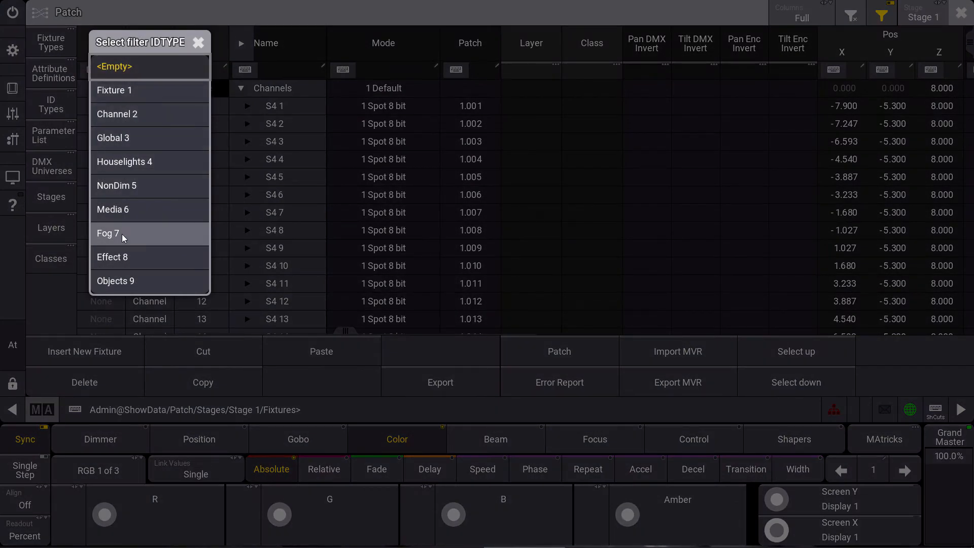
{"action": "mouse_move", "coordinate": [117, 115]}
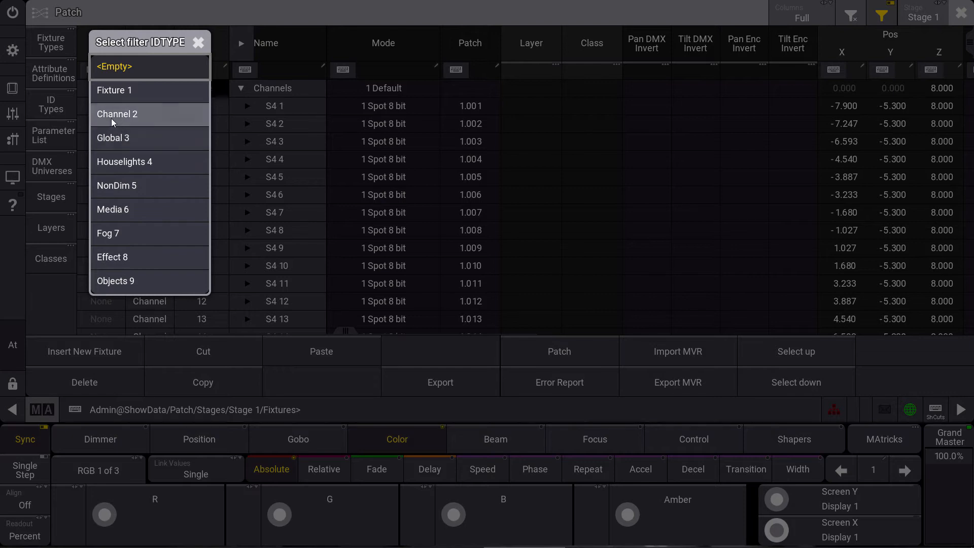
{"action": "left_click", "coordinate": [118, 113]}
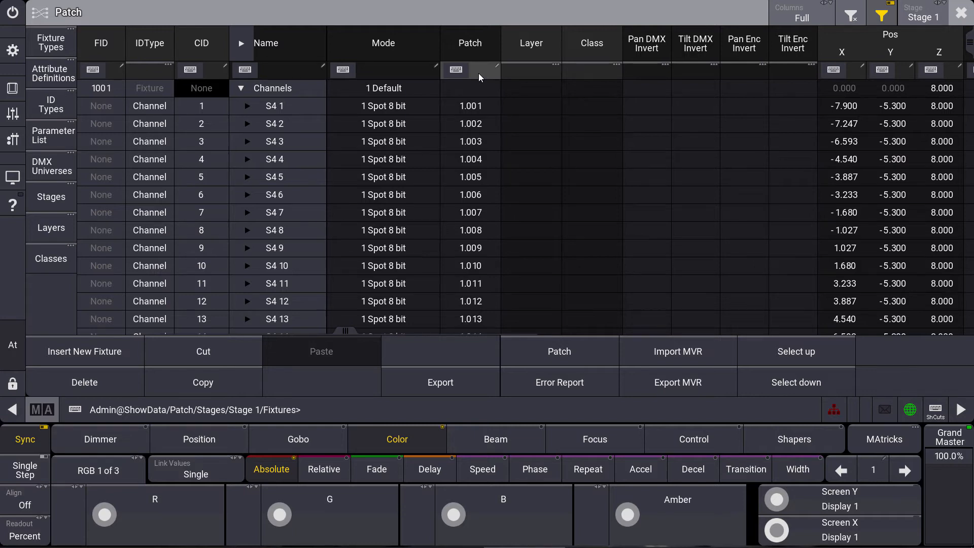
{"action": "left_click", "coordinate": [470, 70]}
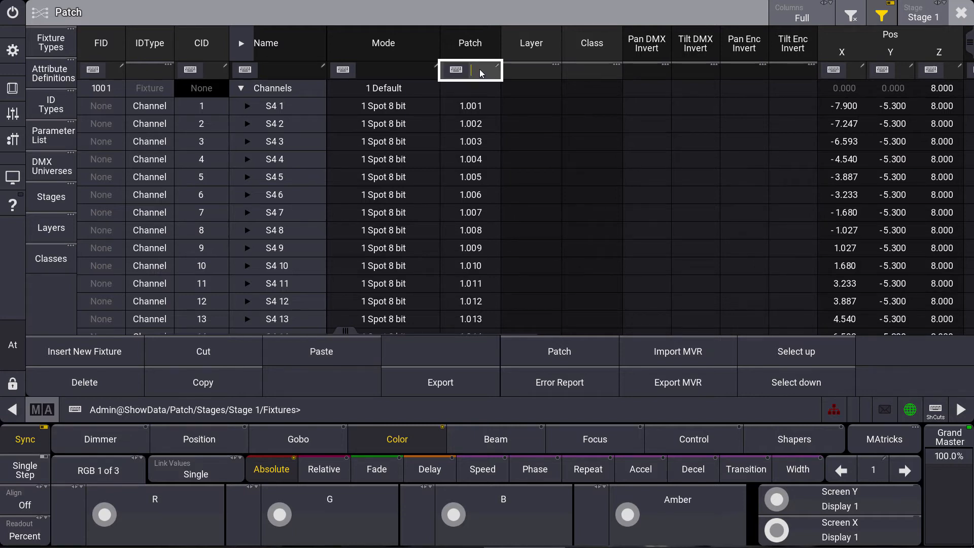
{"action": "type", "text": "1.512"}
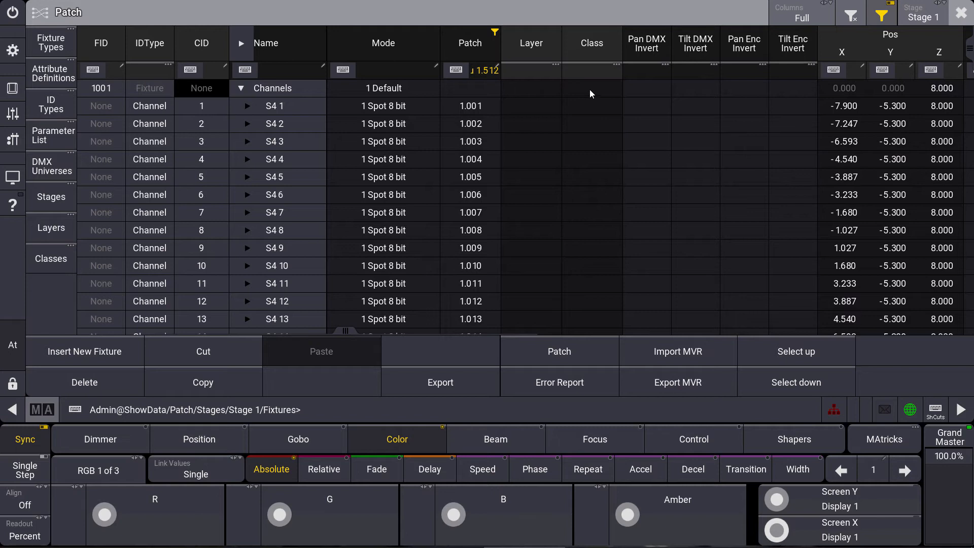
{"action": "mouse_move", "coordinate": [677, 71]}
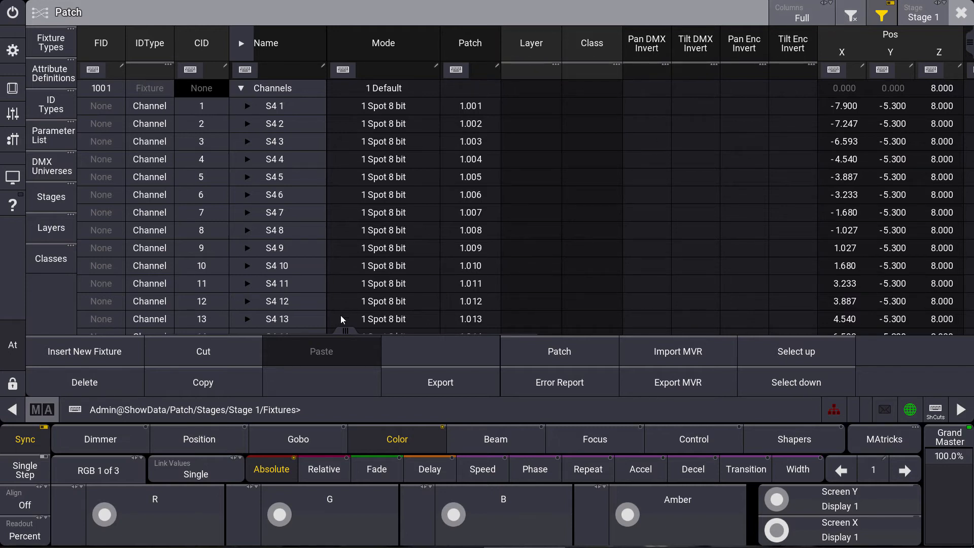
Scroll the Patch sheet right to reveal the Pos Z, Rot, Scale and Gel columns
{"action": "scroll", "scroll_direction": "right", "scroll_amount": 3}
{"action": "type", "text": "0"}
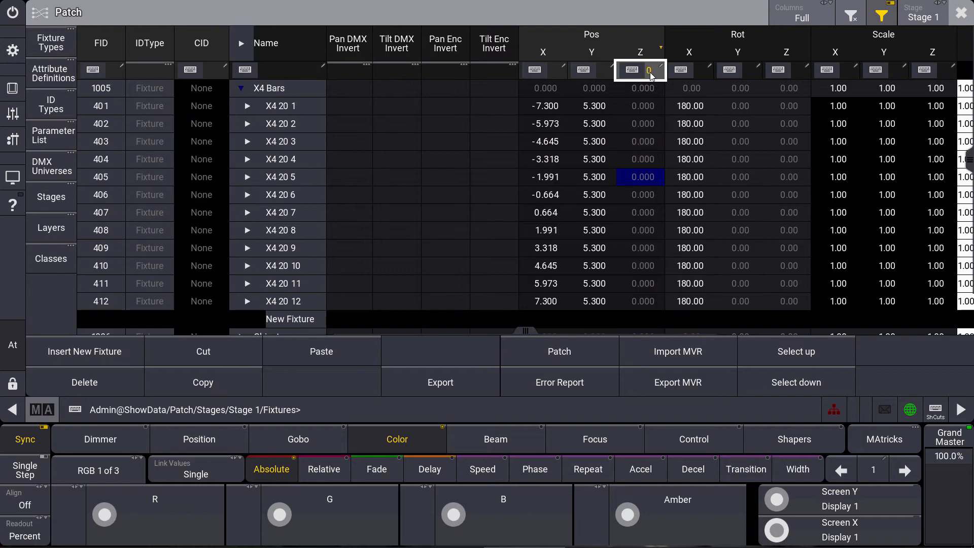
{"action": "mouse_move", "coordinate": [270, 266]}
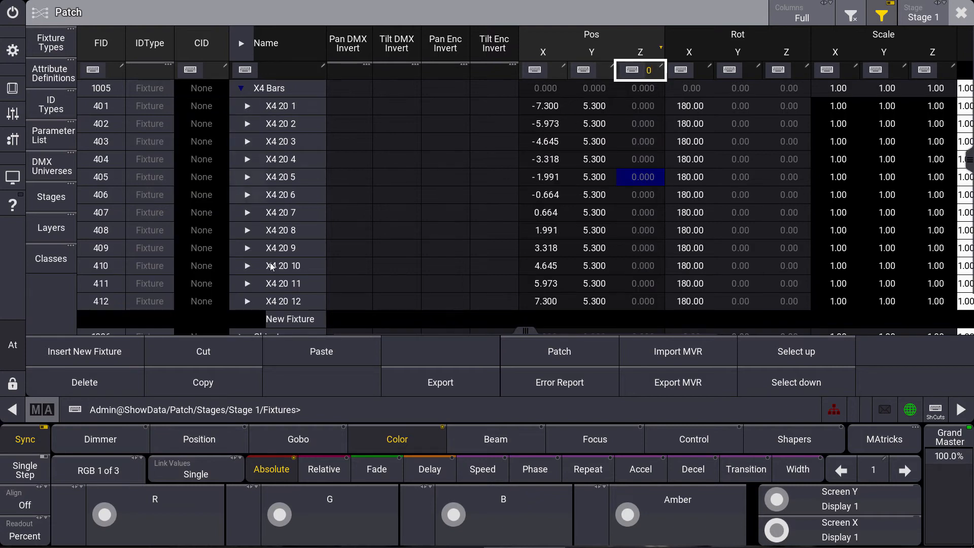
{"action": "mouse_move", "coordinate": [415, 164]}
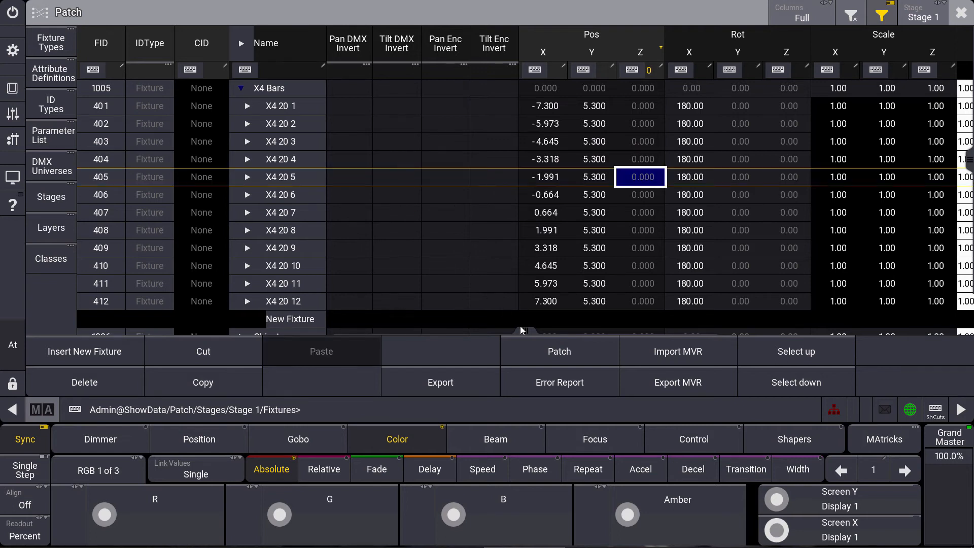
{"action": "scroll", "scroll_direction": "right", "scroll_amount": 3}
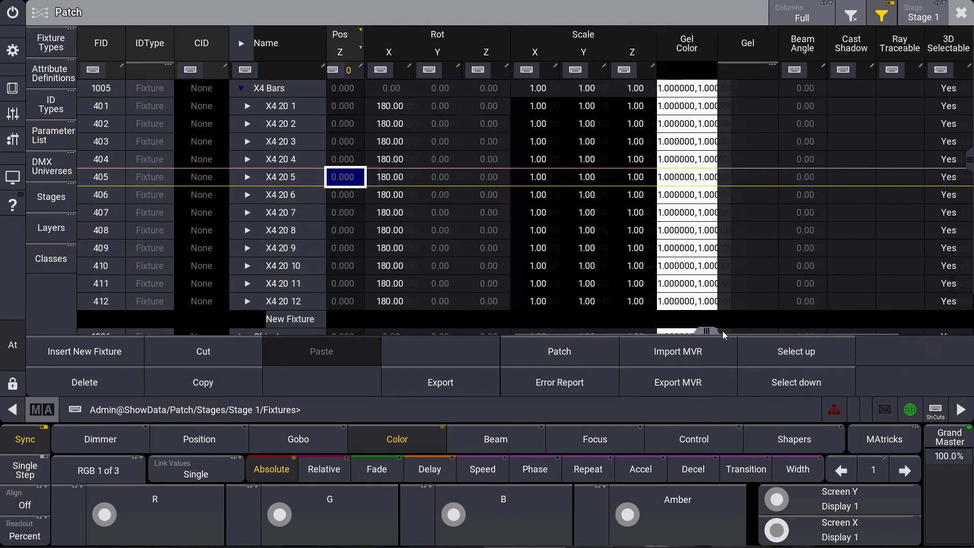
{"action": "scroll", "scroll_direction": "right", "scroll_amount": 3}
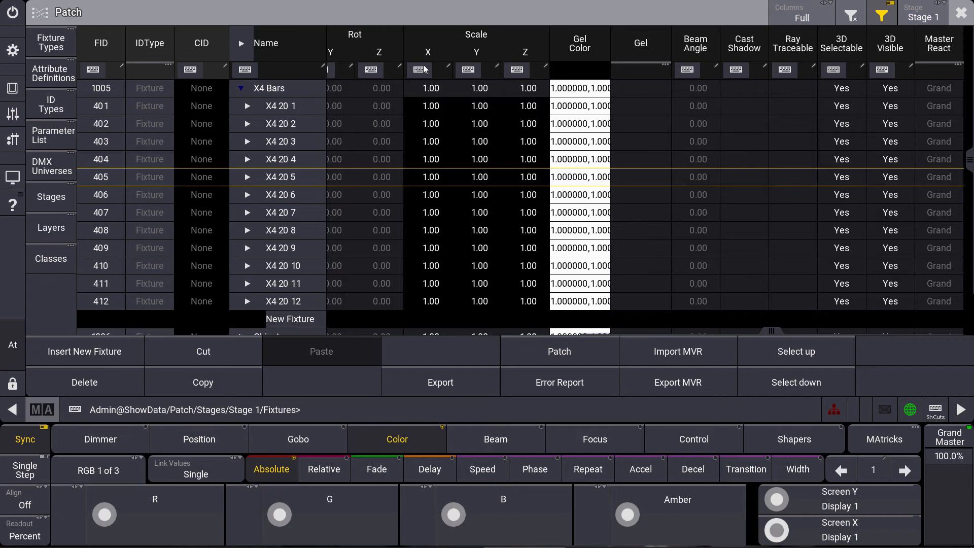
{"action": "mouse_move", "coordinate": [435, 102]}
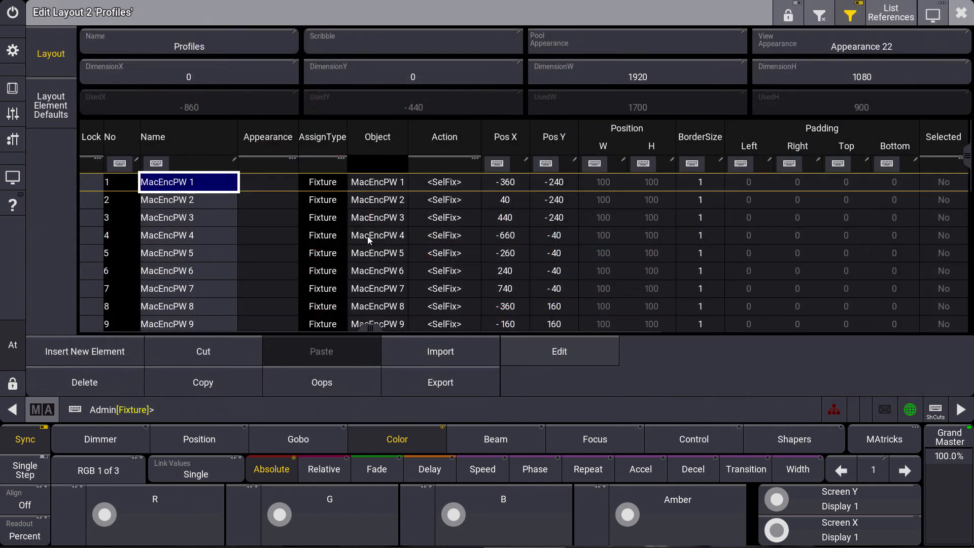
{"action": "mouse_move", "coordinate": [452, 243]}
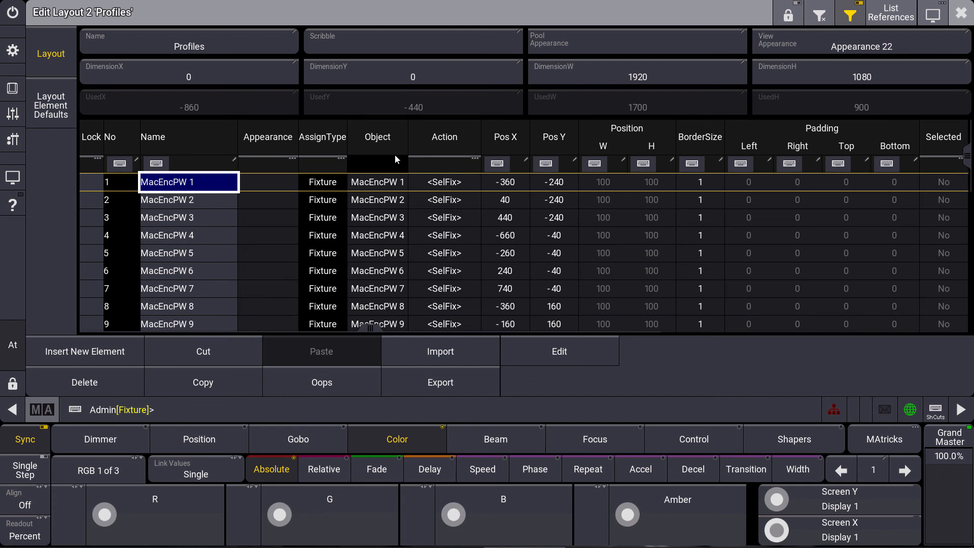
{"action": "mouse_move", "coordinate": [345, 156]}
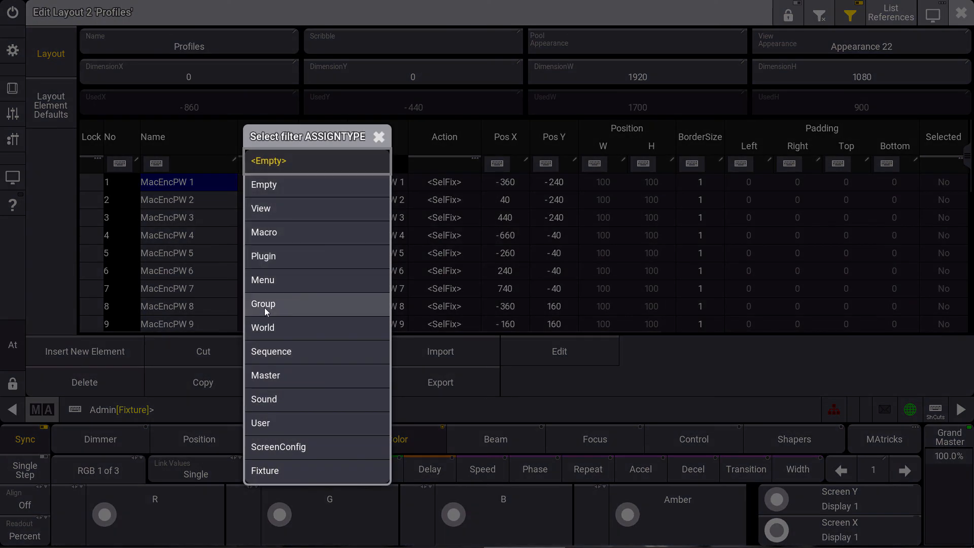
Choose Group in the AssignType filter so only Profile Grid, ALL Profiles and ALL Dimmer remain
{"action": "left_click", "coordinate": [263, 303]}
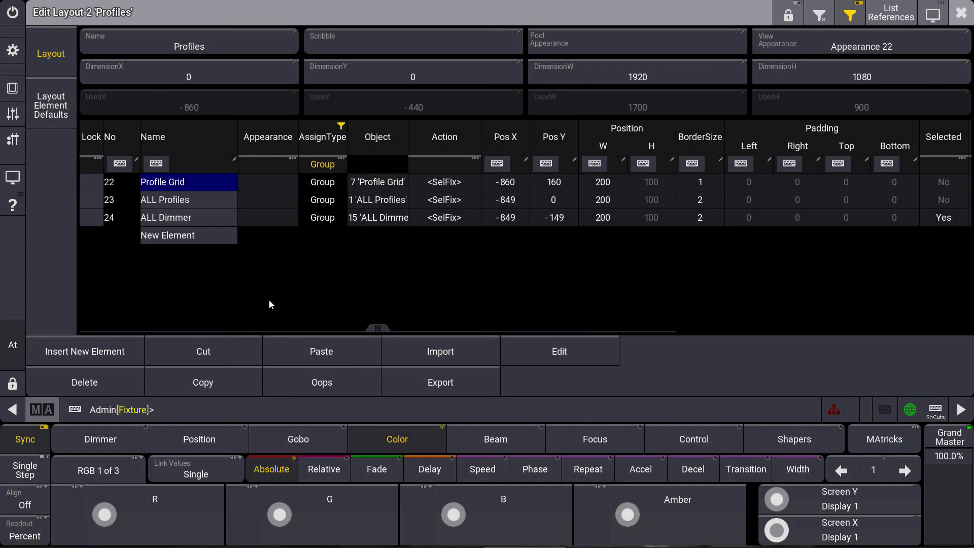
{"action": "mouse_move", "coordinate": [383, 195]}
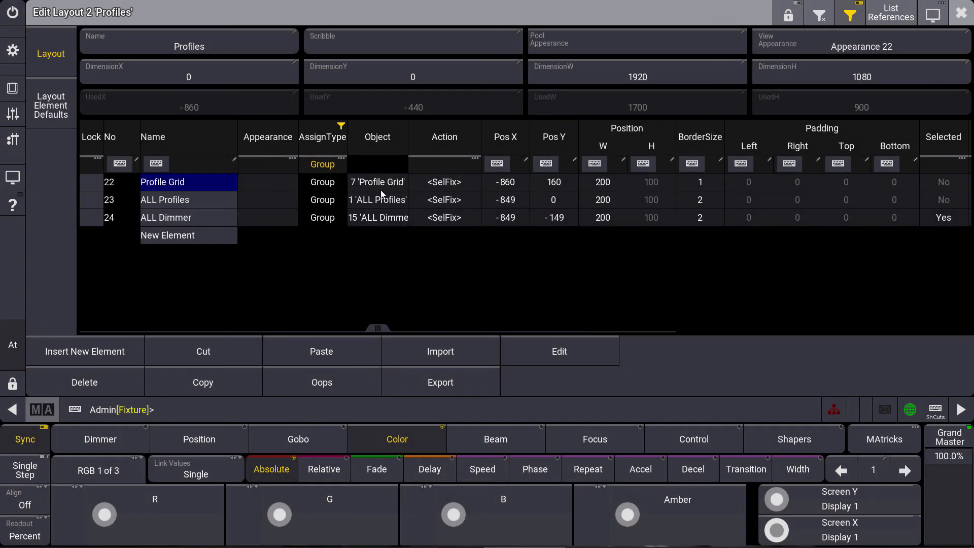